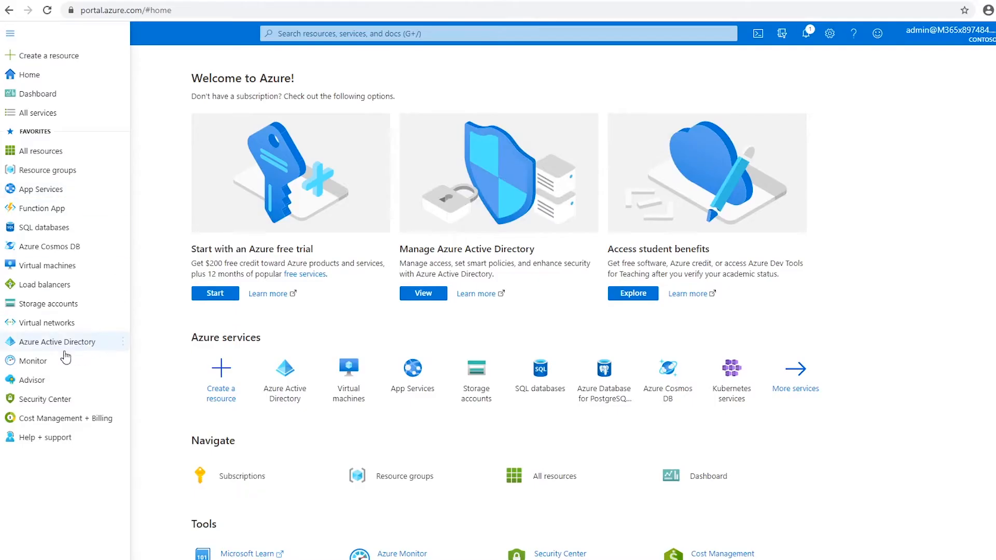
# - Open Azure Active Directory from the portal's left menu
pyautogui.click(59, 341)
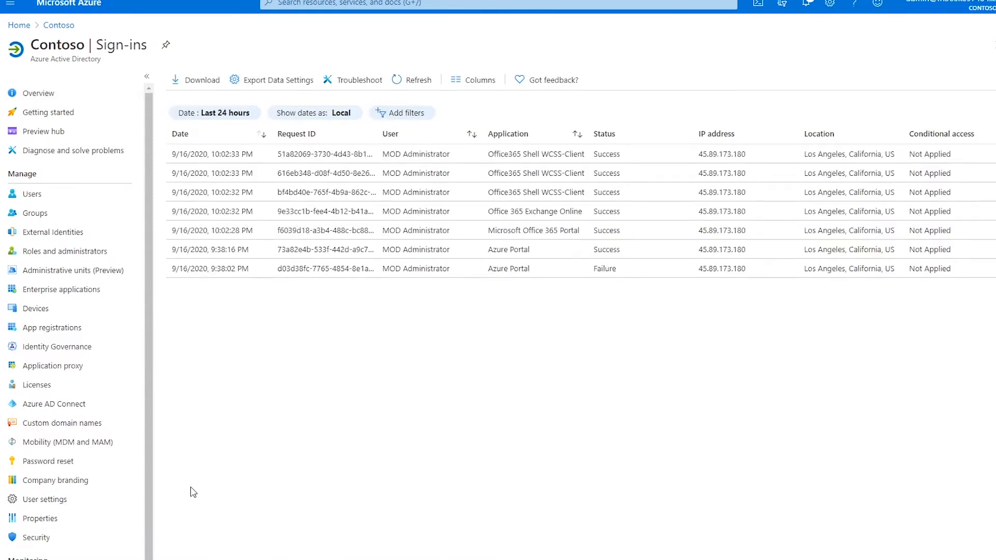
pyautogui.moveTo(159, 335)
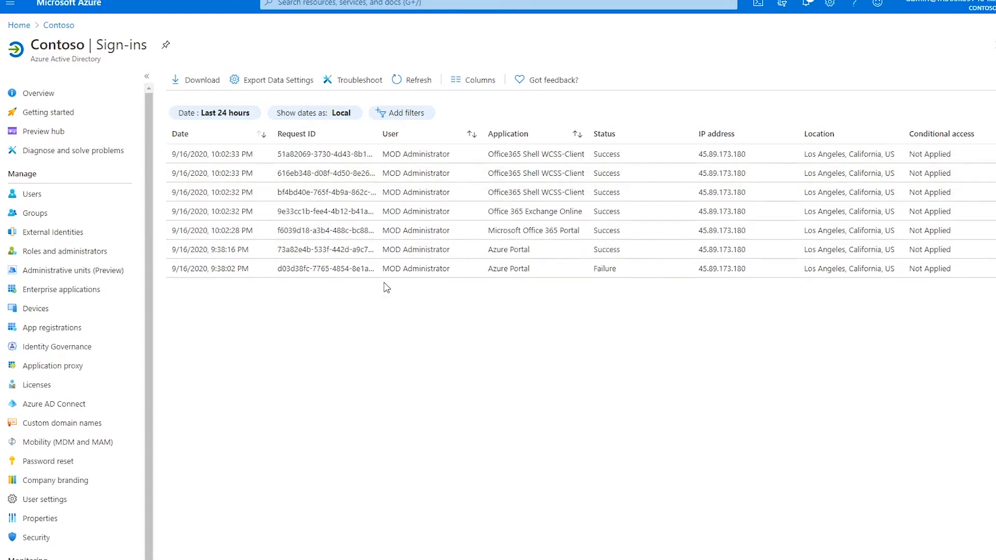
pyautogui.moveTo(513, 133)
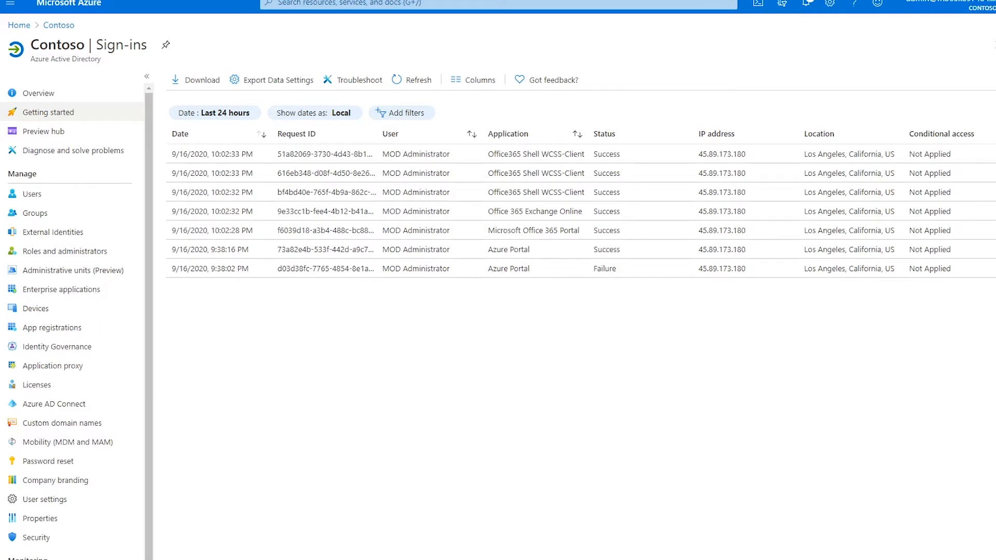
pyautogui.click(214, 112)
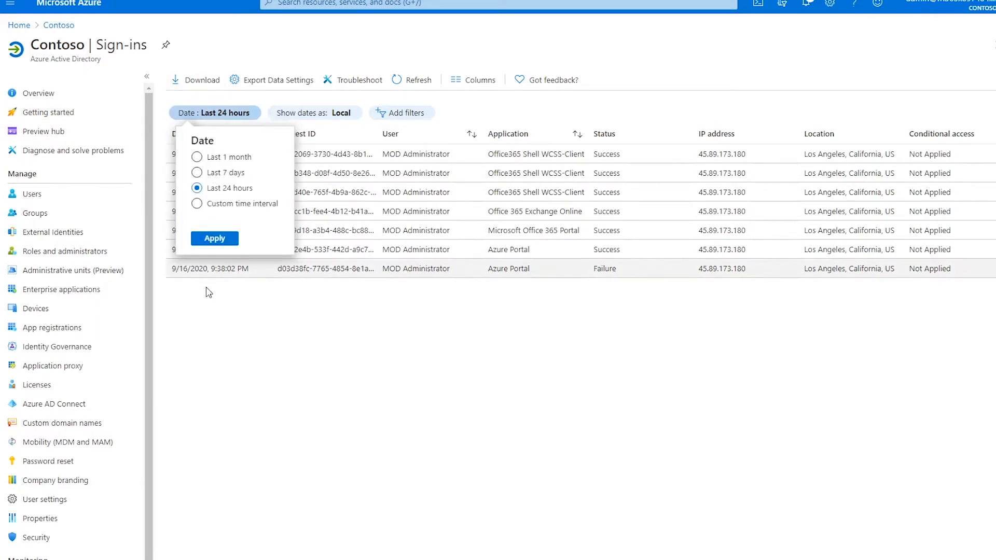
pyautogui.click(214, 239)
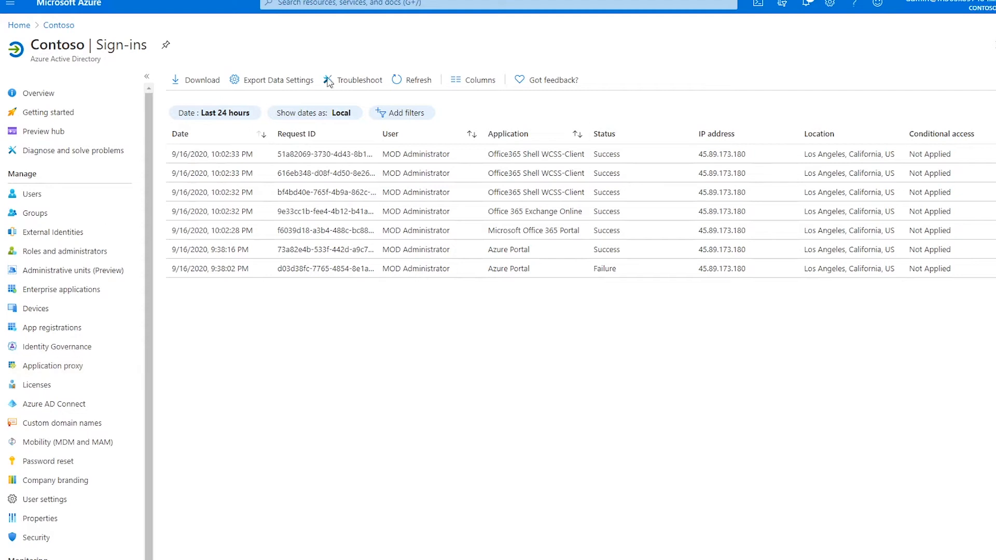
pyautogui.click(473, 79)
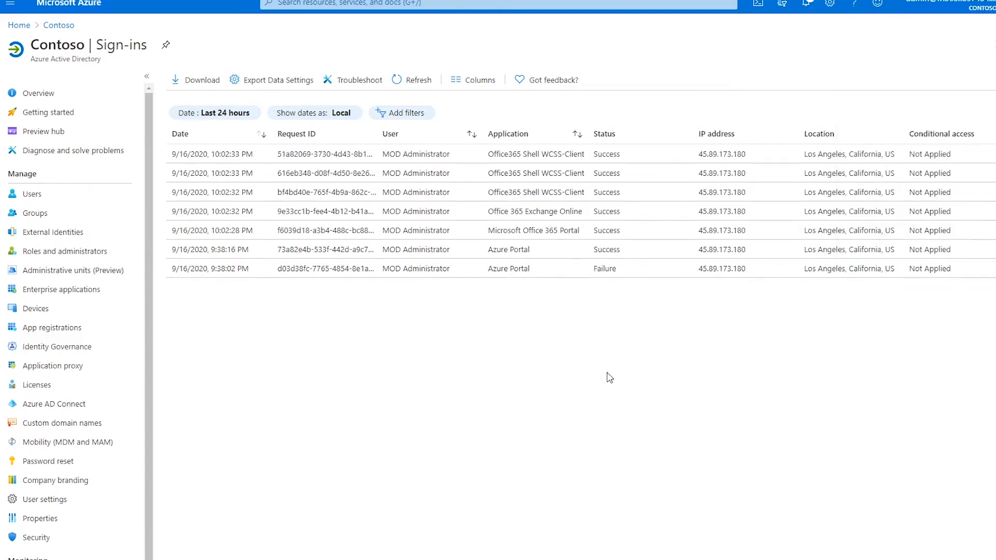
pyautogui.moveTo(319, 178)
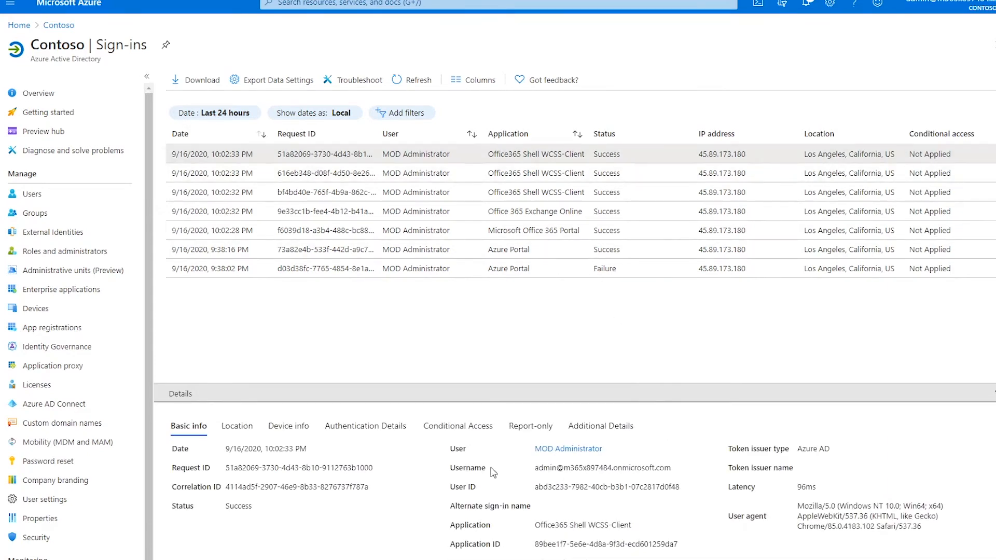
pyautogui.moveTo(577, 478)
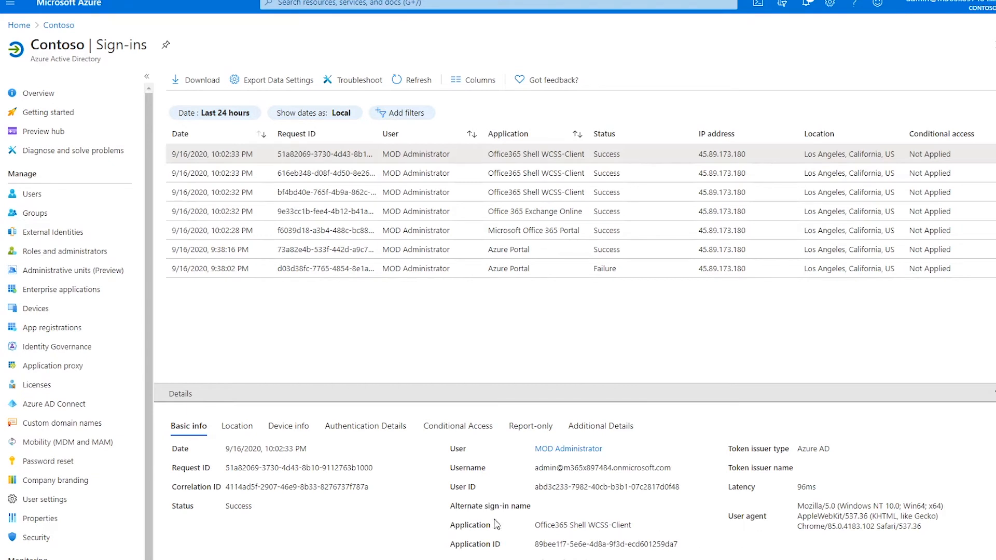
pyautogui.moveTo(398, 521)
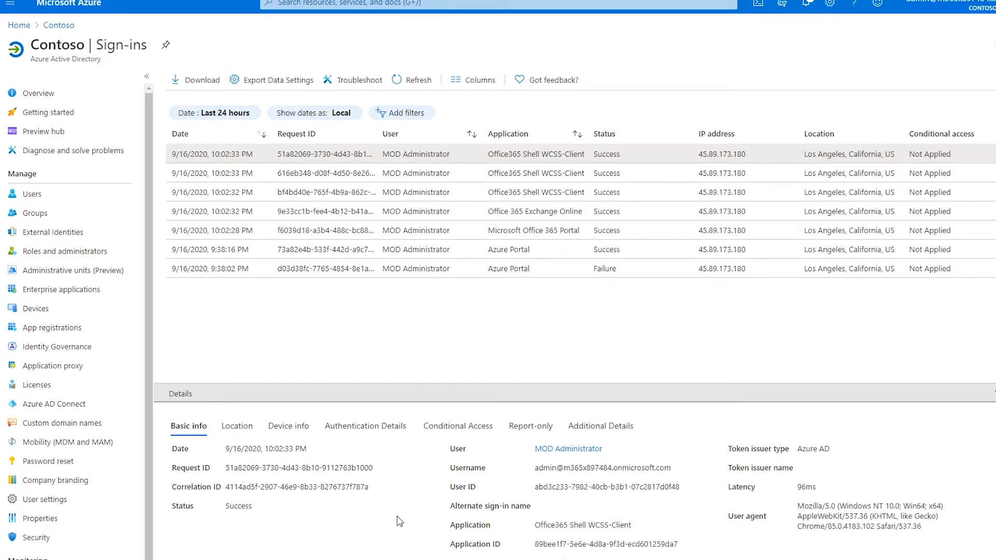
pyautogui.moveTo(321, 446)
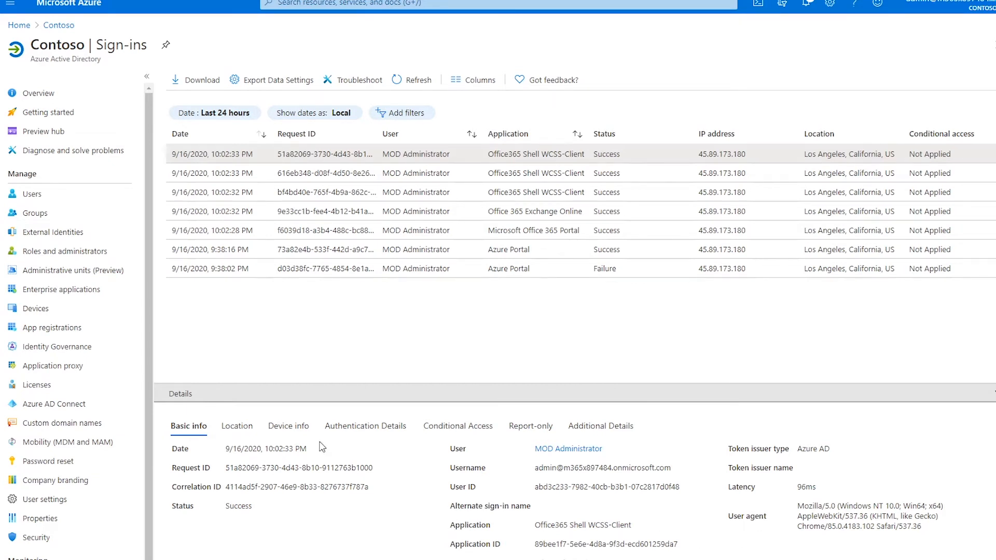
# - Review the newest sign-in's Location, Conditional Access and Report-only details
pyautogui.click(237, 426)
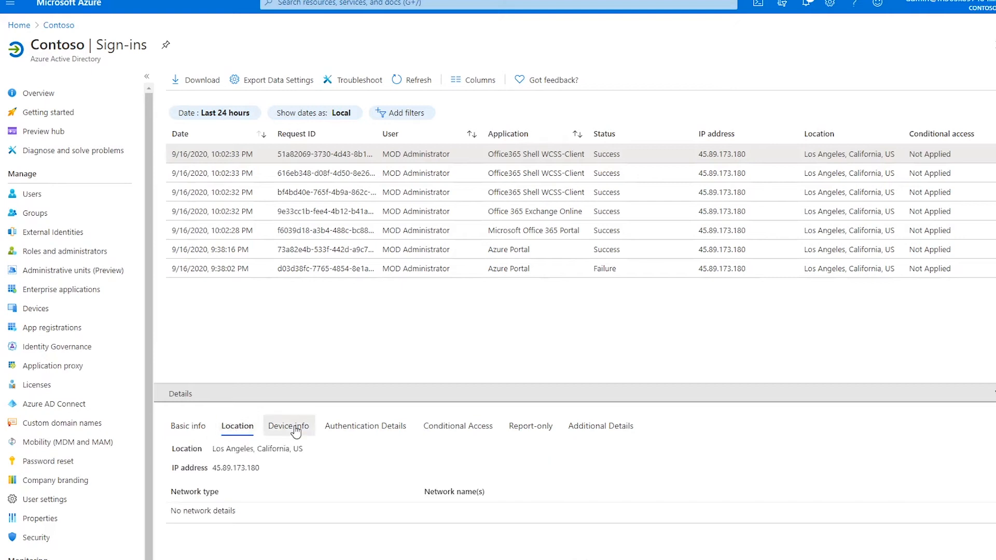
pyautogui.click(458, 425)
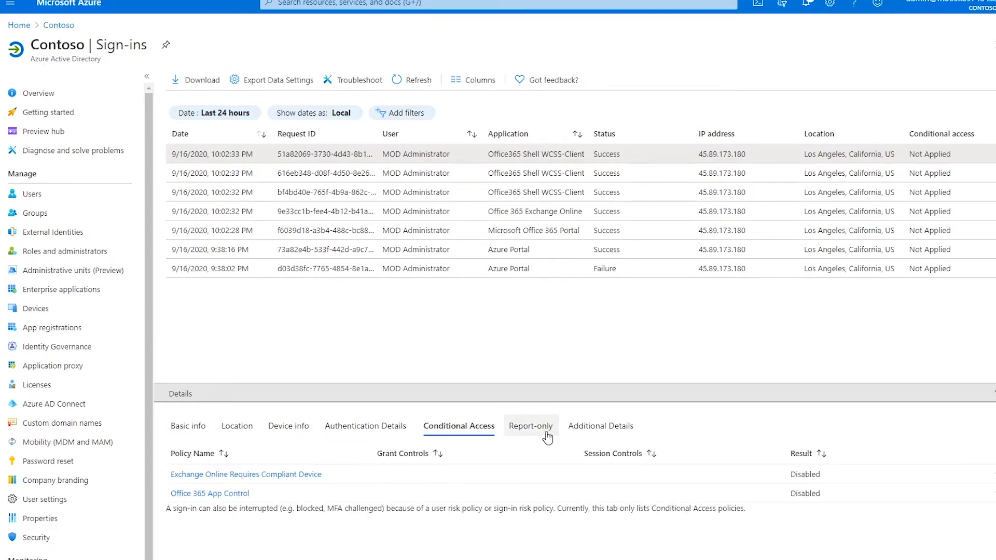
pyautogui.click(600, 425)
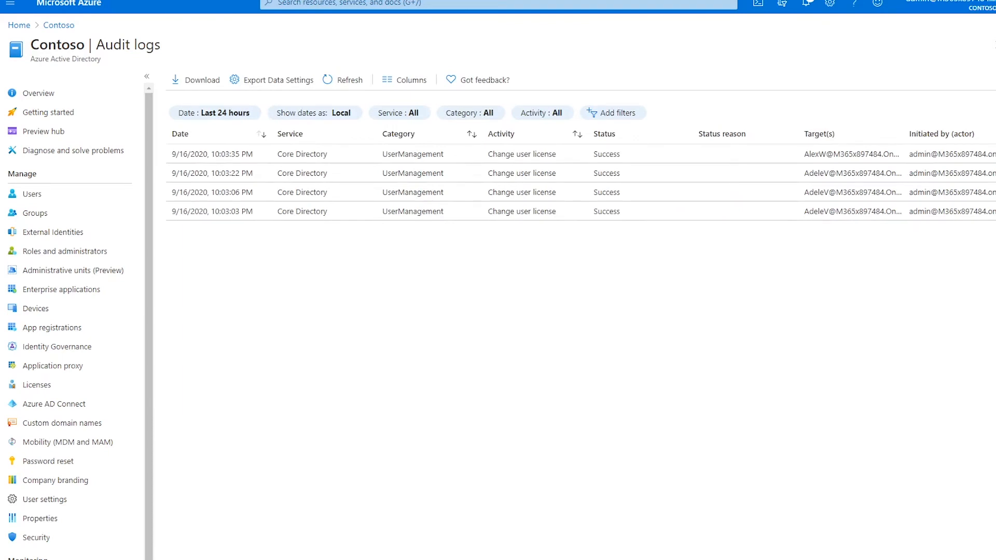
# - Check the audit log's date range options and open the newest audit entry
pyautogui.click(214, 113)
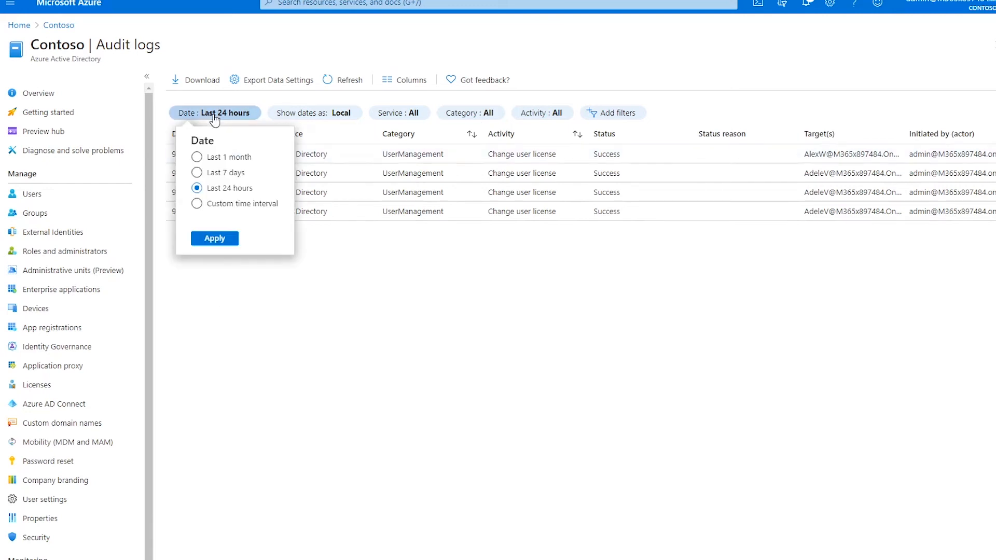
pyautogui.moveTo(356, 282)
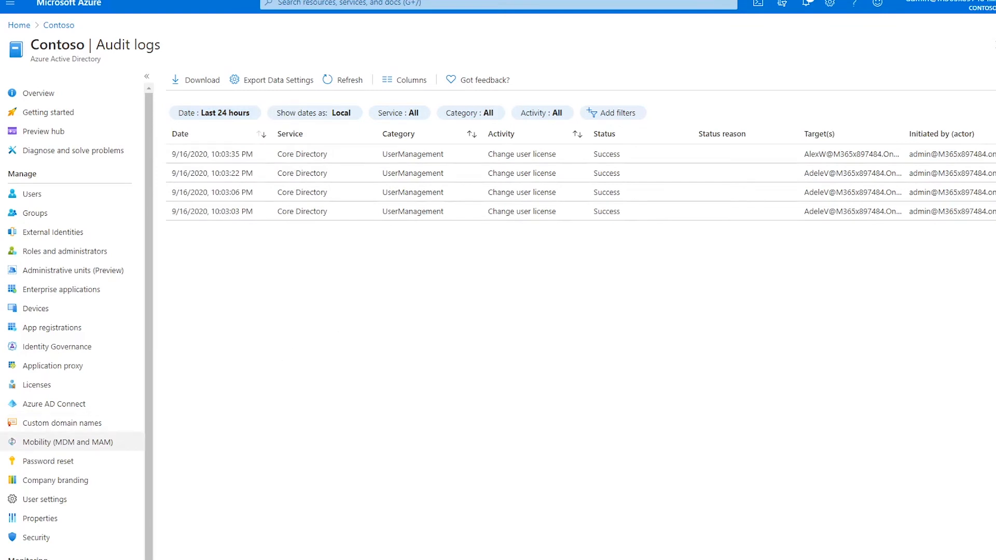
pyautogui.moveTo(804, 158)
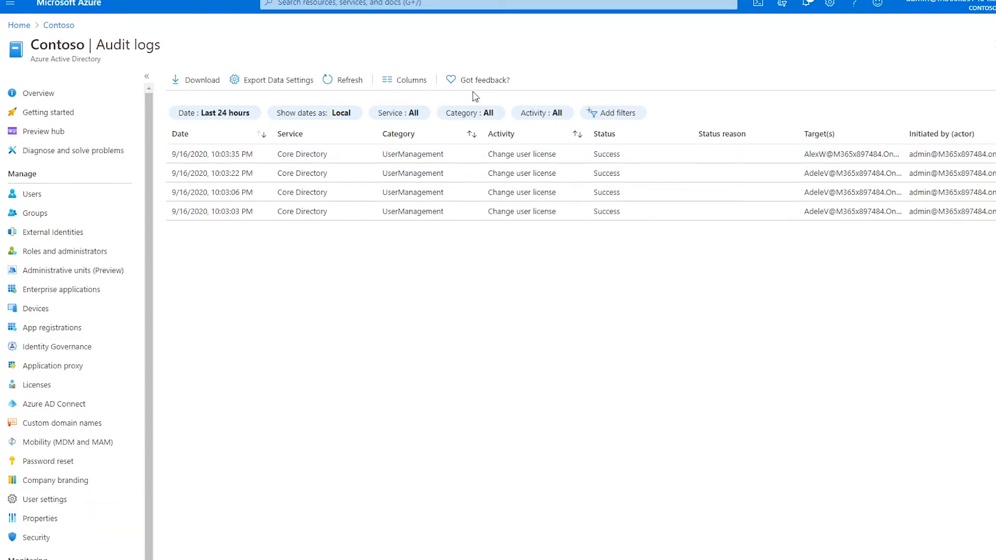
pyautogui.click(404, 79)
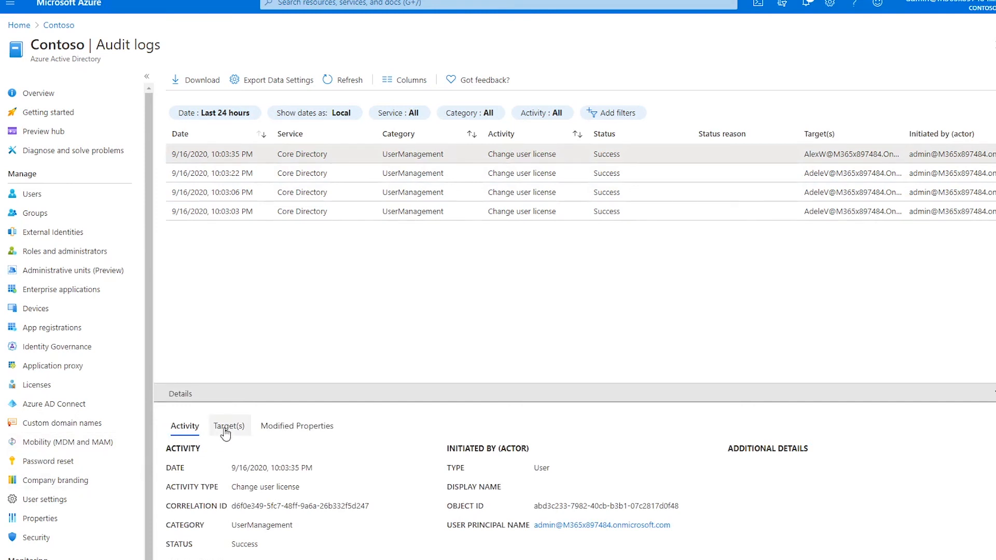
# - Review the entry's Target(s) and Modified Properties, then return to Activity
pyautogui.click(229, 426)
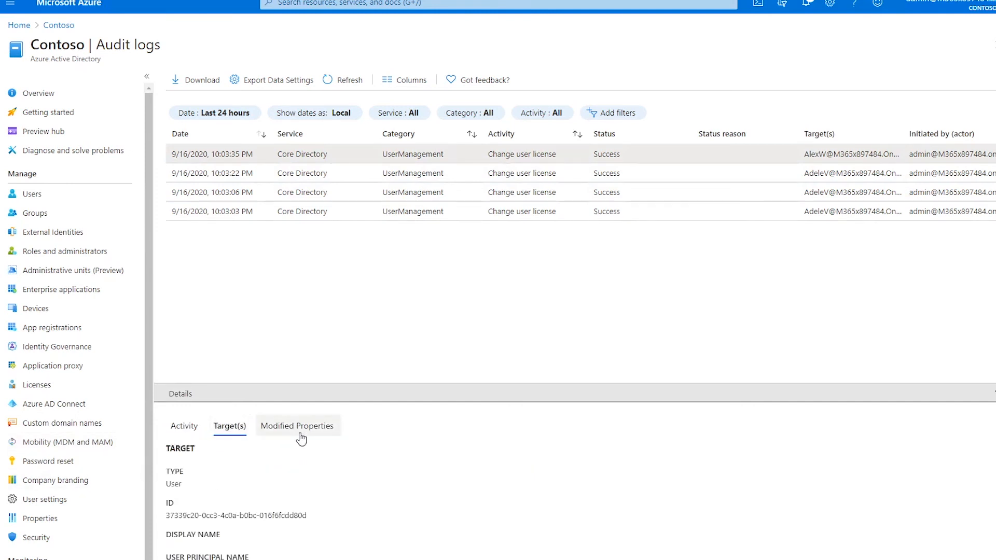
pyautogui.click(297, 425)
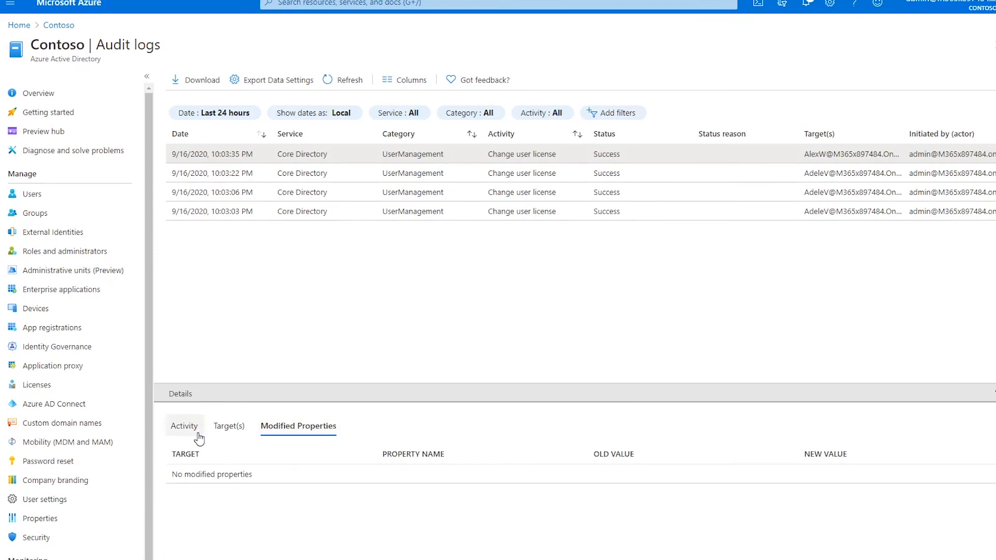
pyautogui.click(184, 426)
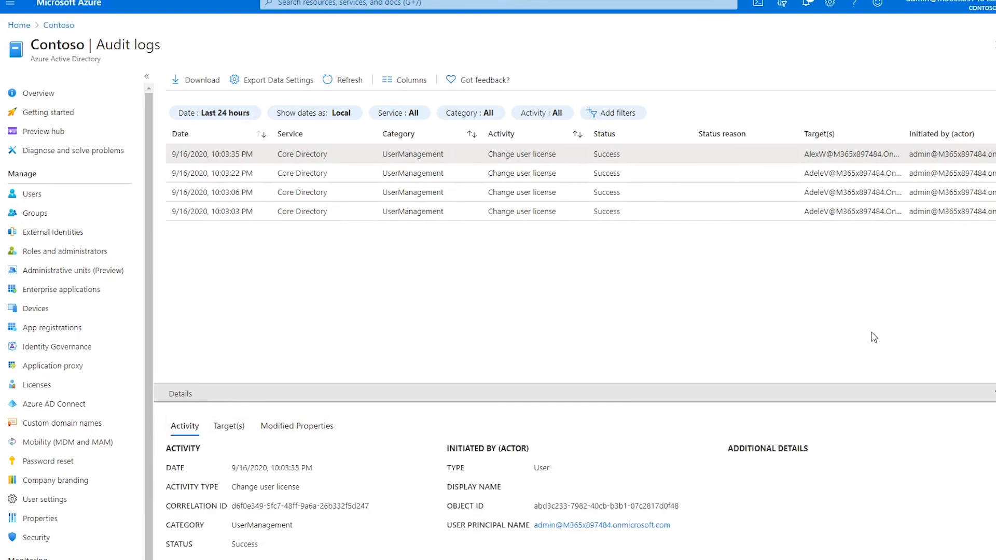